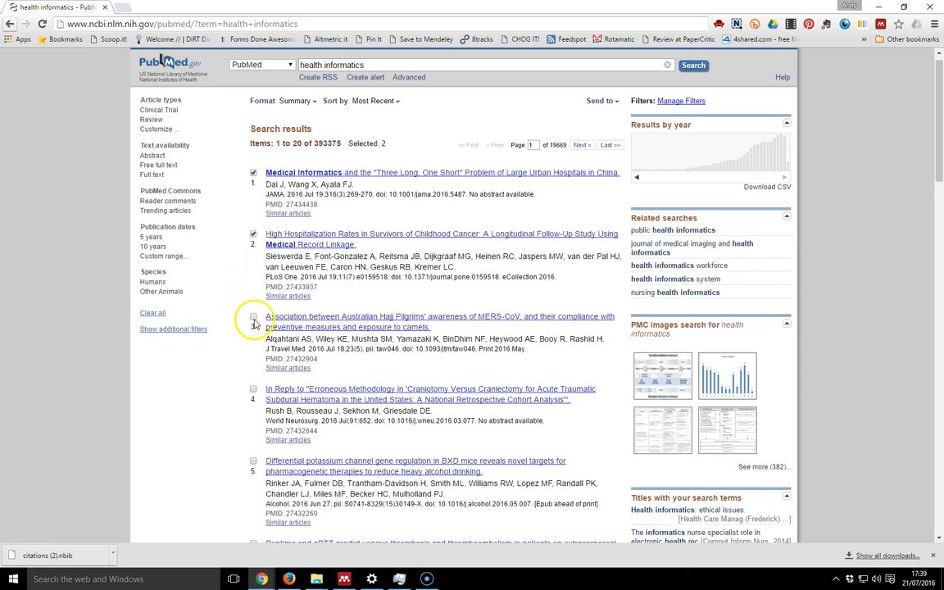
Select the third result, the MERS-CoV Hajj pilgrims article, bringing the selection to 3.
left_click(253, 317)
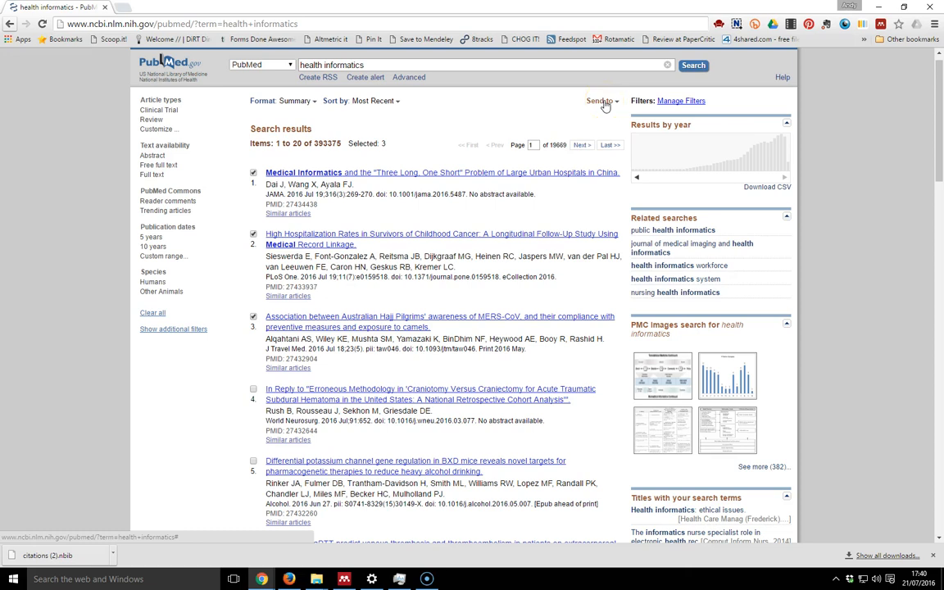
Export the three selected articles via Send to as a Citation manager file.
left_click(603, 100)
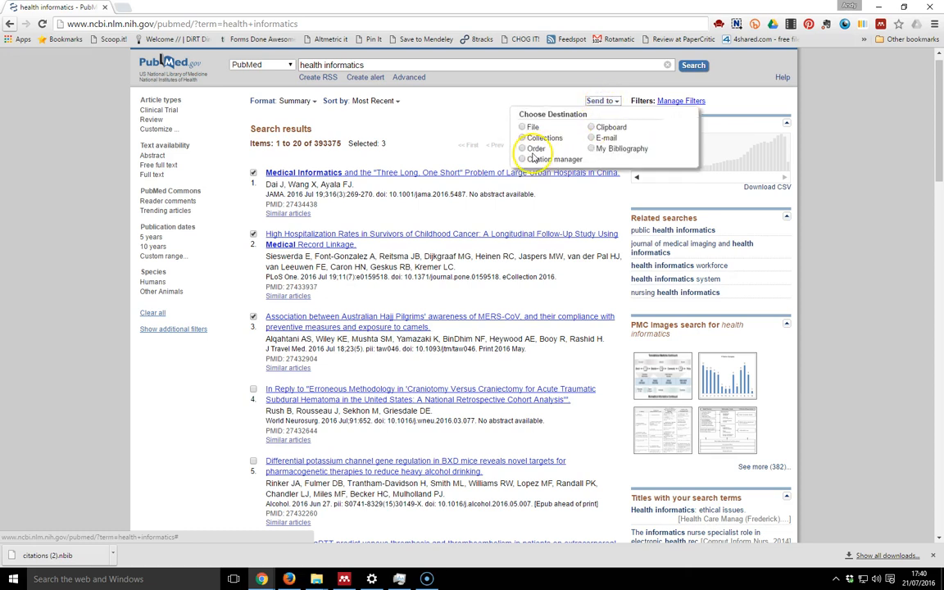
left_click(522, 159)
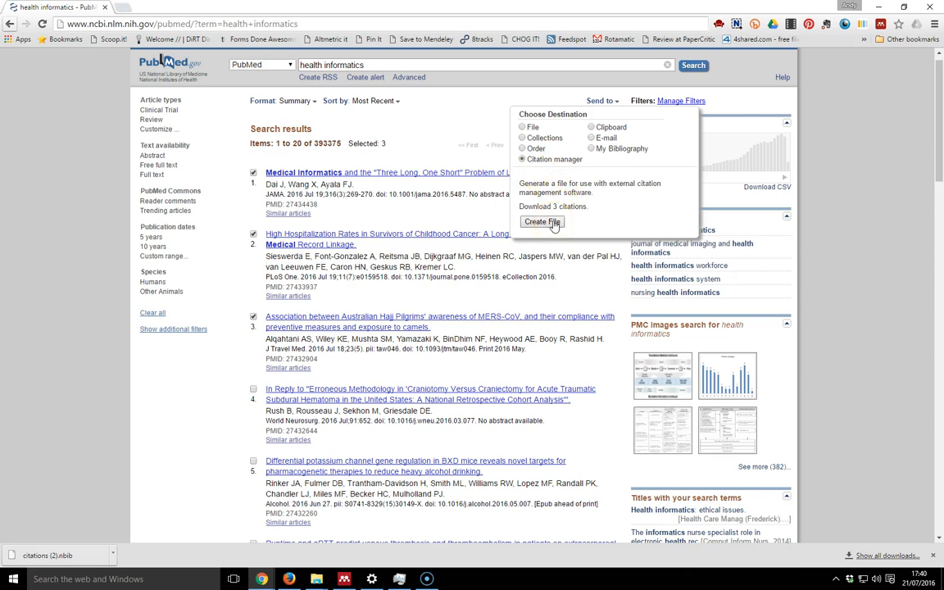
left_click(542, 222)
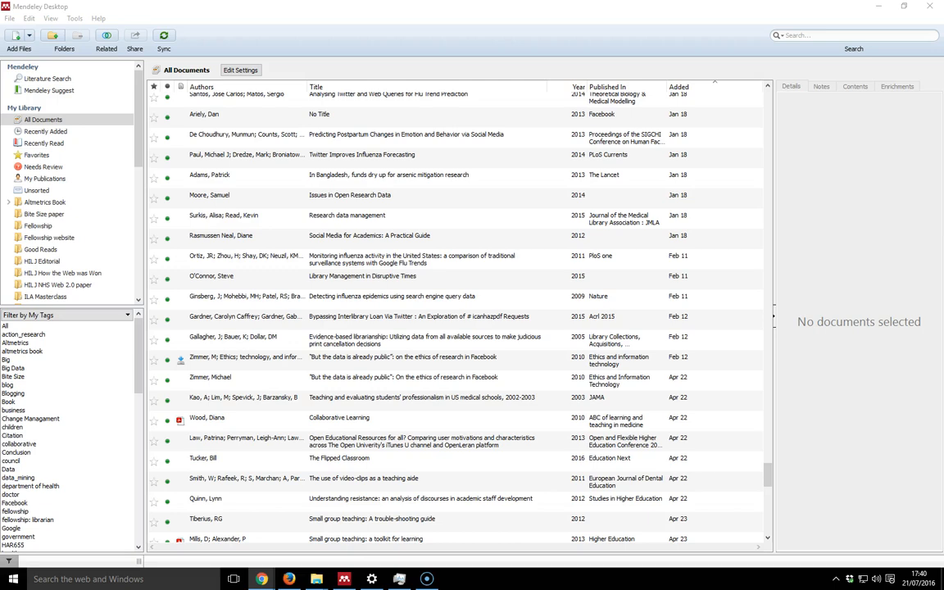
Scroll the Mendeley library to the imported PubMed entries and open one record's details.
scroll("down", 3)
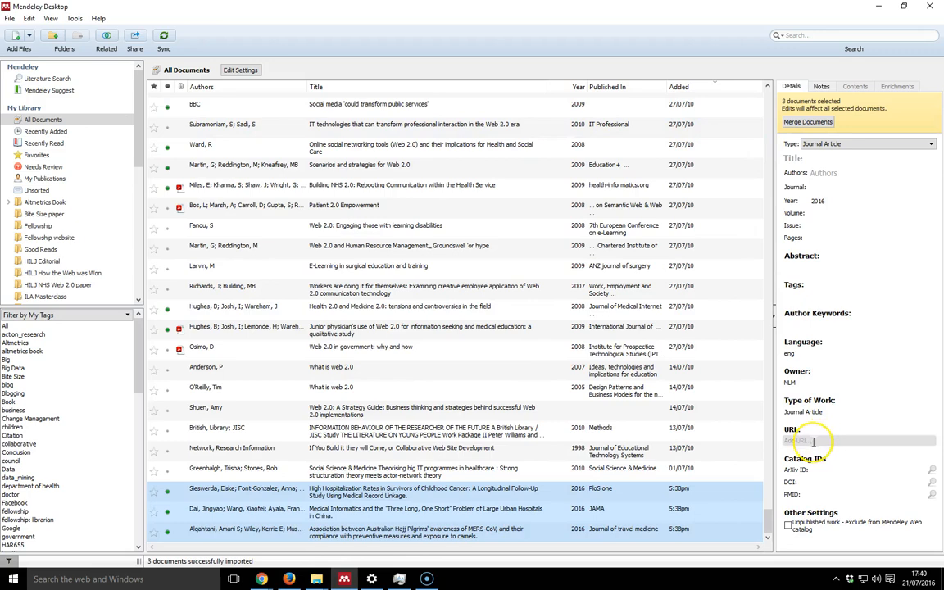
left_click(679, 87)
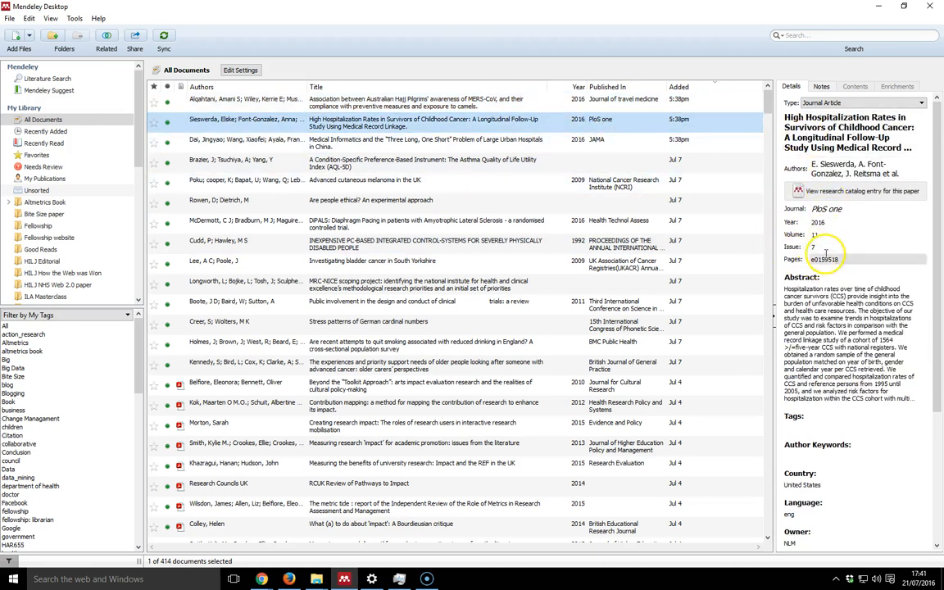
Review details of the Medical Informatics, MERS-CoV Hajj and other imported records.
left_click(426, 143)
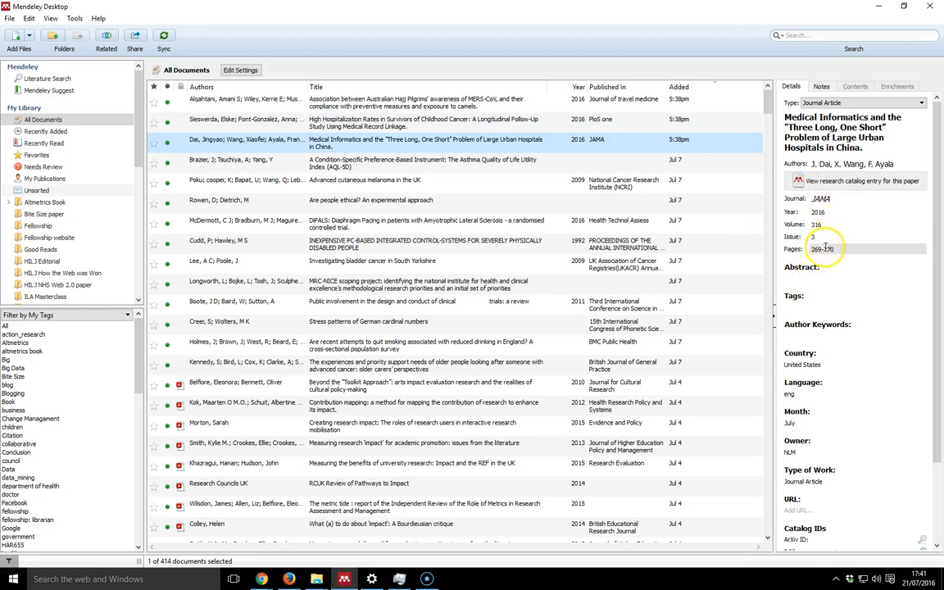
left_click(410, 99)
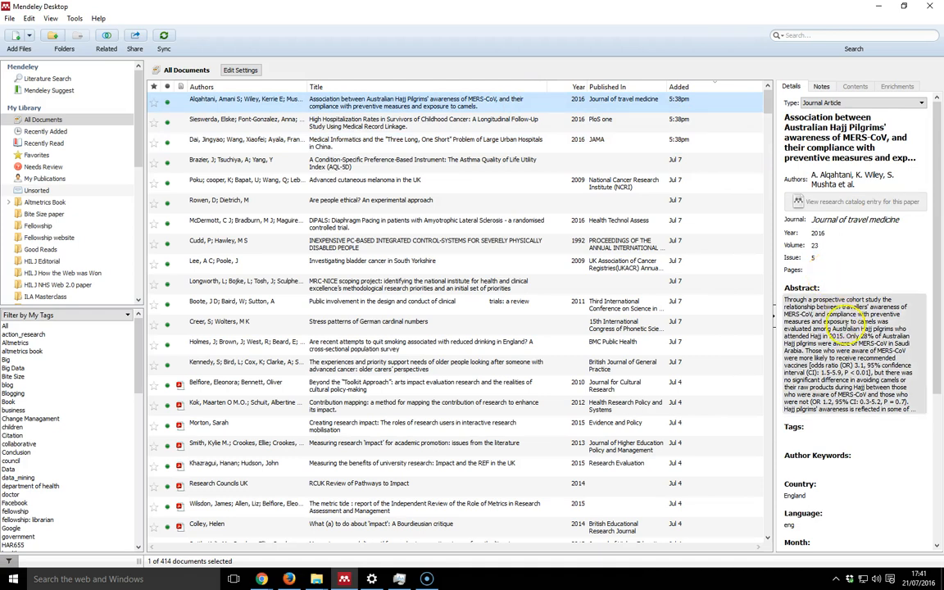
left_click(855, 437)
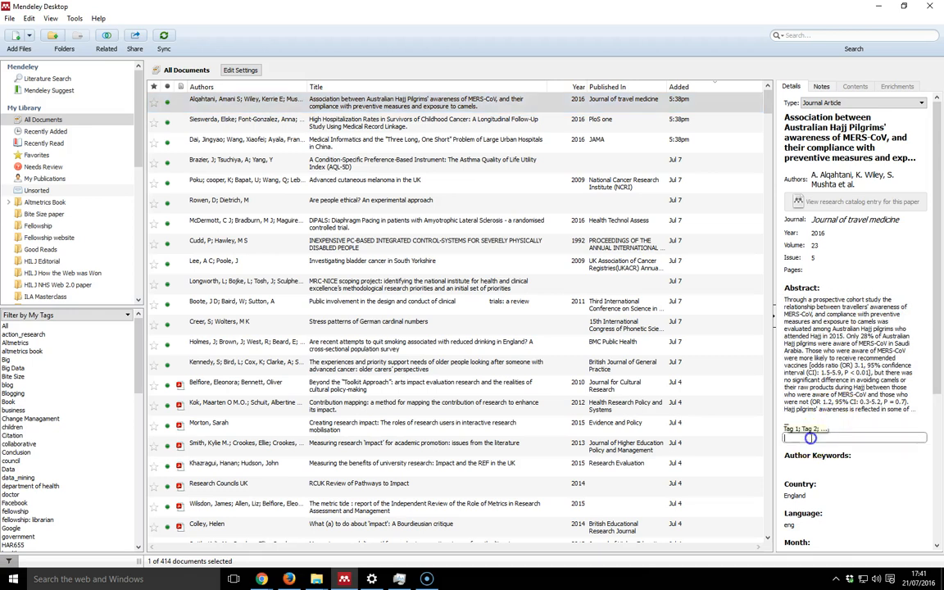
left_click(426, 140)
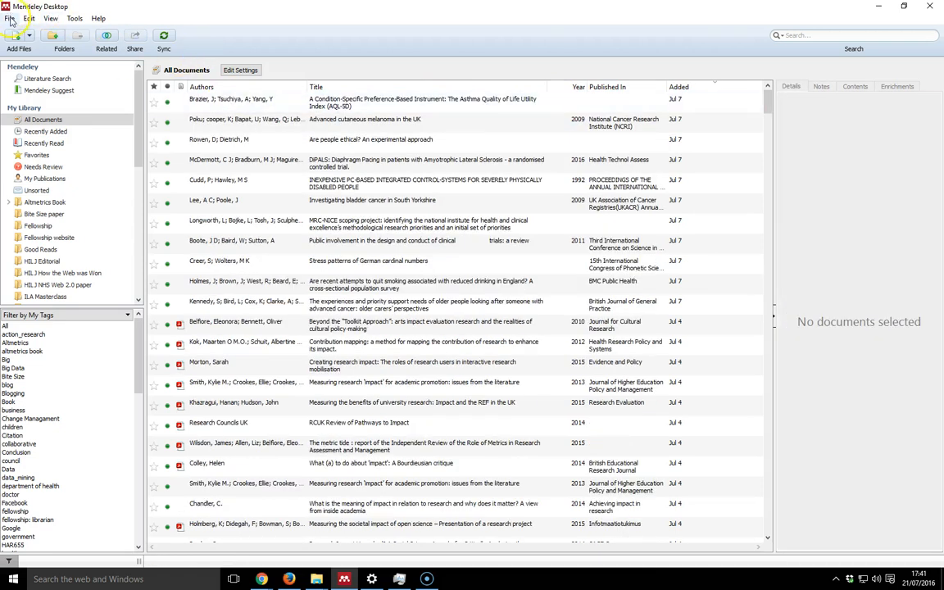
Browse the File import options (BibTeX, EndNote XML, RIS, Zotero) and close without importing.
left_click(10, 18)
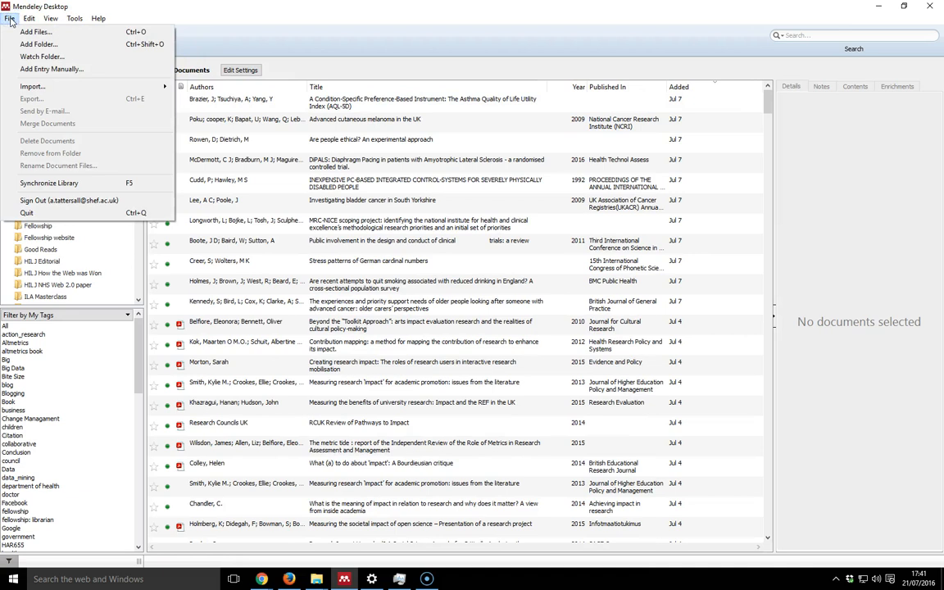
mouse_move(33, 87)
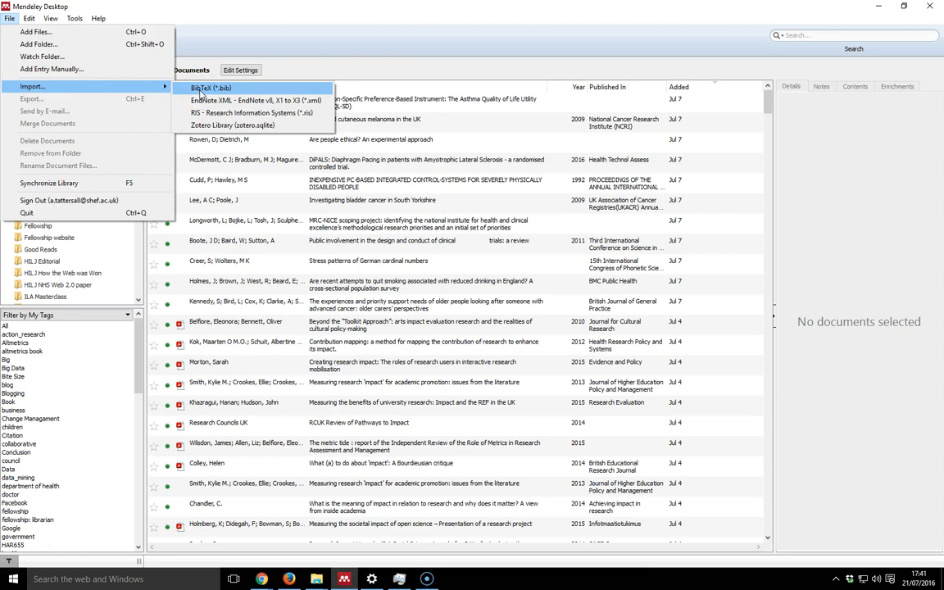
mouse_move(254, 100)
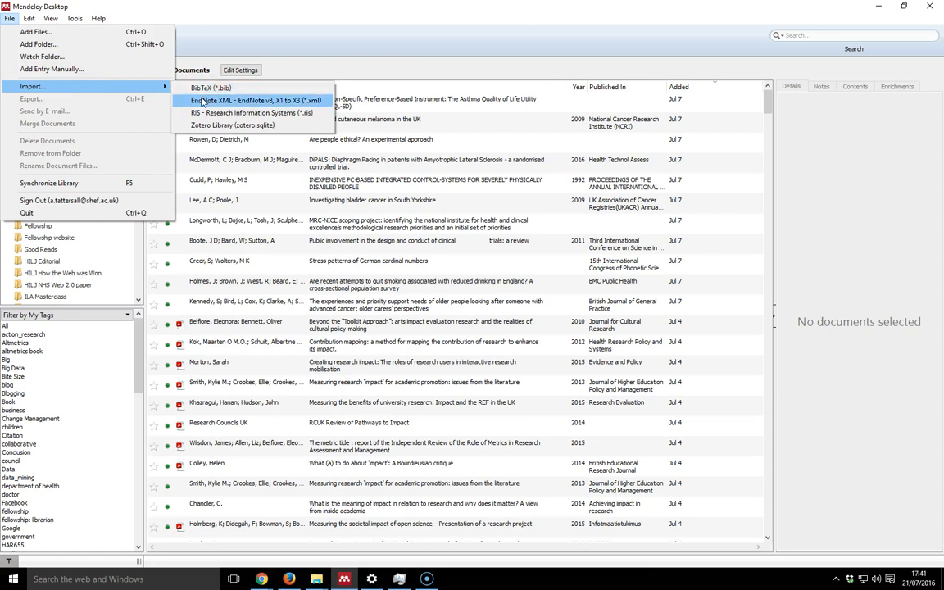
mouse_move(210, 88)
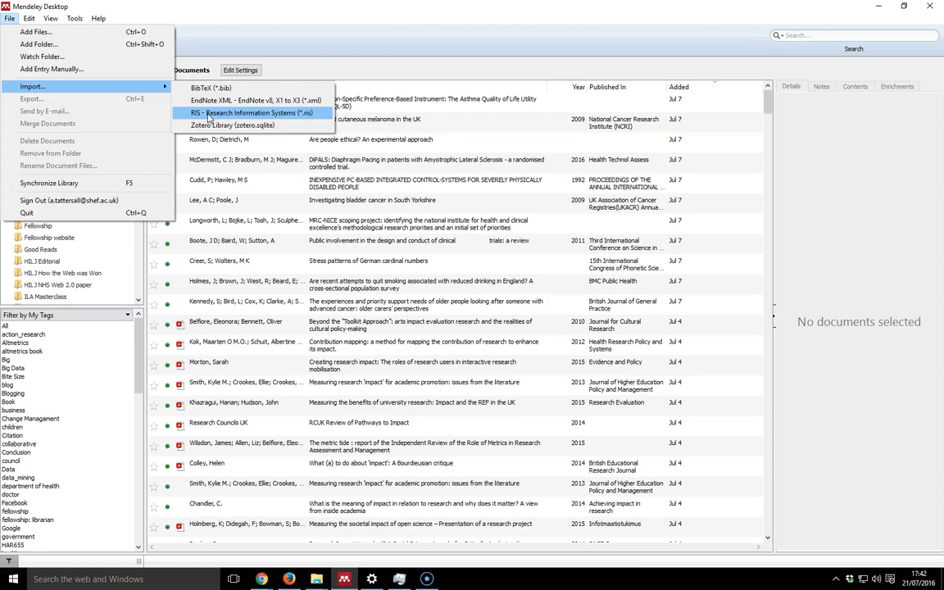
left_click(402, 102)
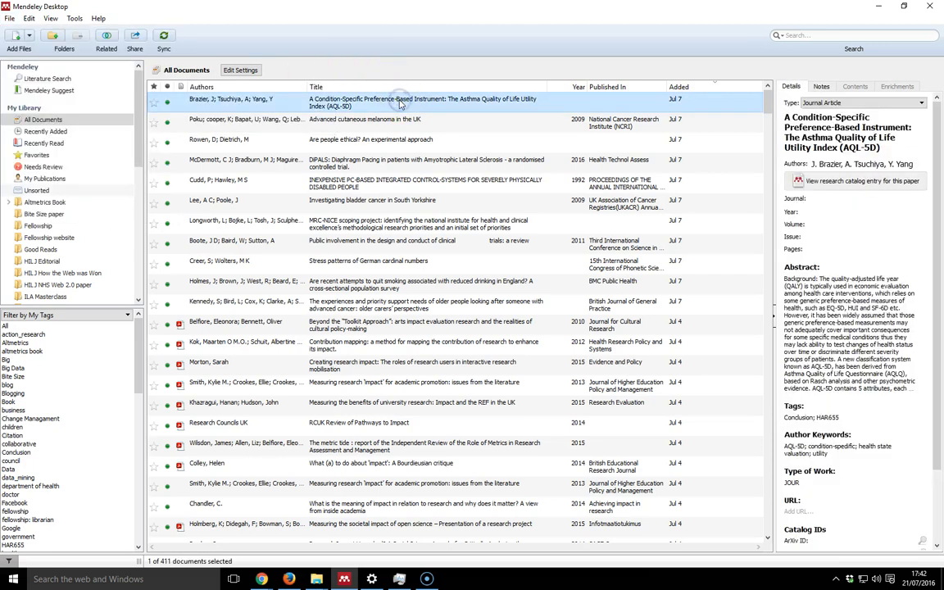